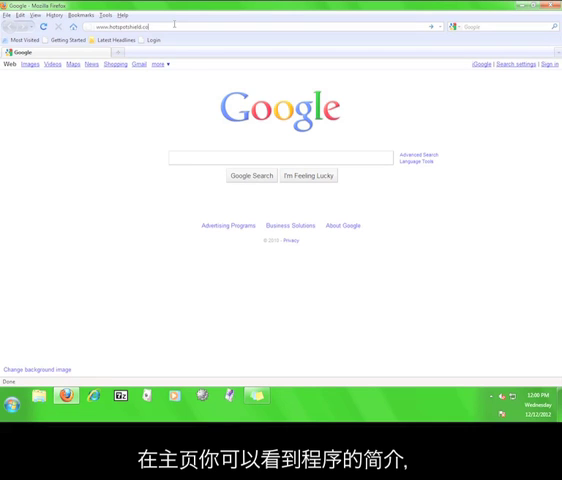
Load the Hotspot Shield website so its welcome page appears
key("Return")
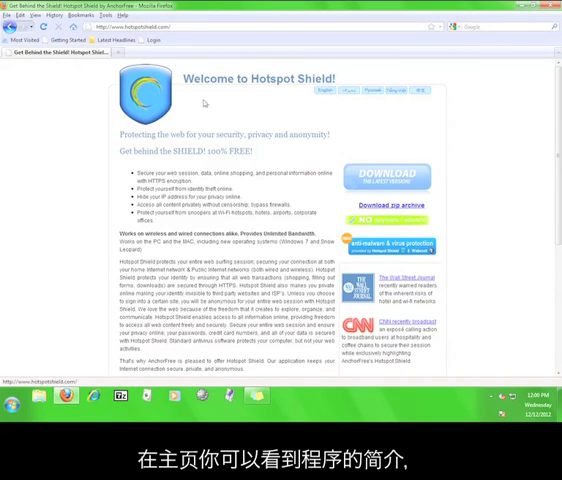
mouse_move(424, 144)
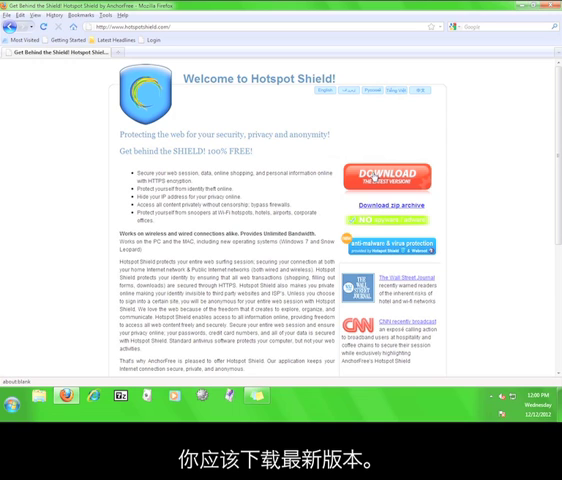
Download the Hotspot Shield installer and save it to the Downloads folder
left_click(388, 176)
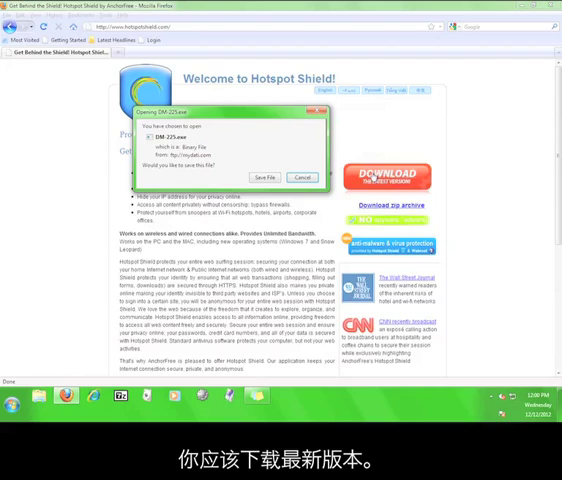
left_click(264, 176)
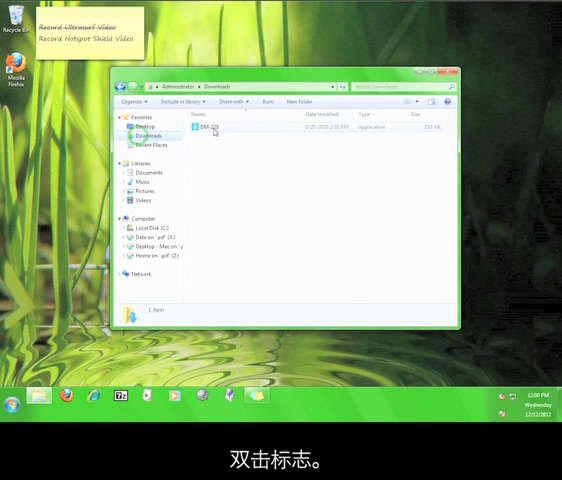
Run the downloaded installer from Downloads, allow it past the security warning, and reach the language choice
double_click(204, 130)
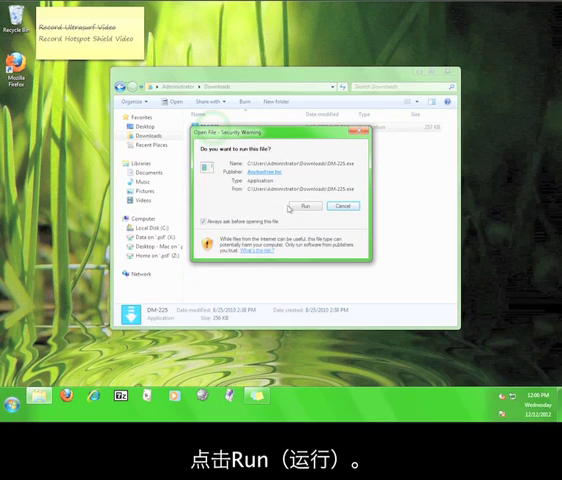
left_click(304, 208)
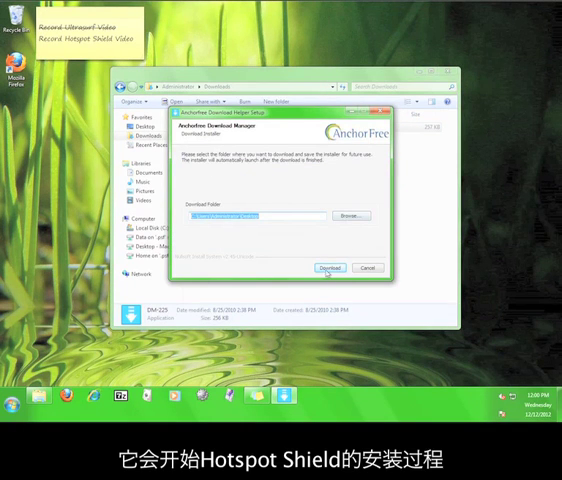
left_click(328, 268)
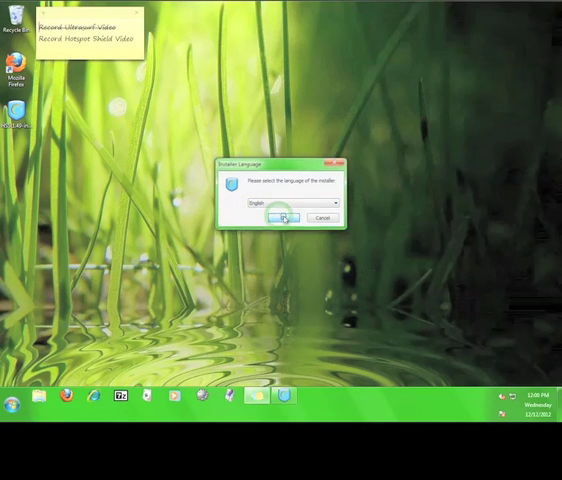
Confirm English, accept the license agreement and continue past the additional software notice
left_click(282, 218)
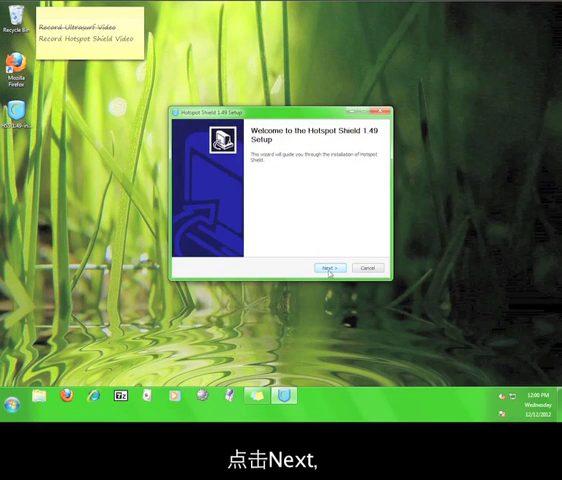
left_click(330, 268)
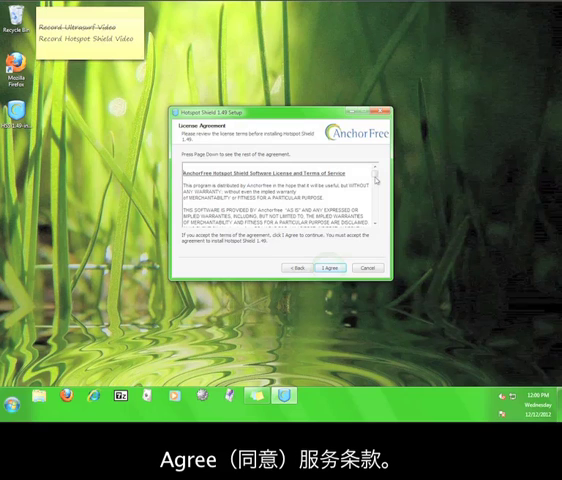
scroll("down", 3)
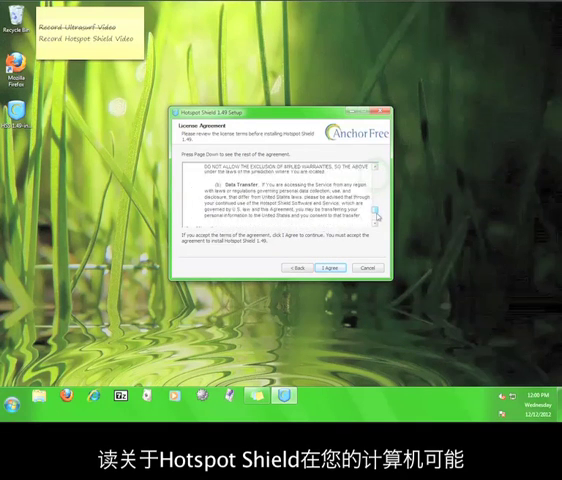
left_click(332, 268)
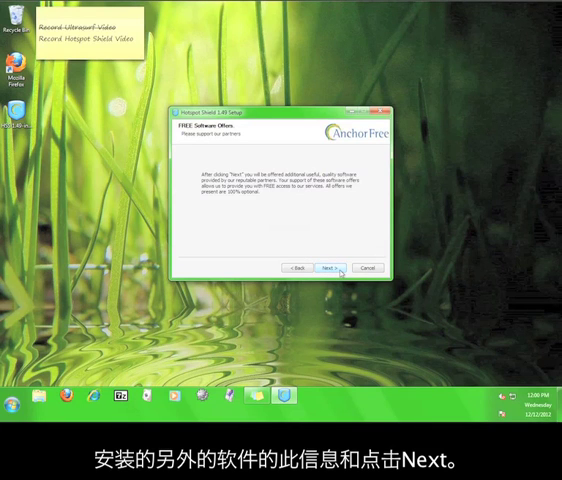
left_click(332, 268)
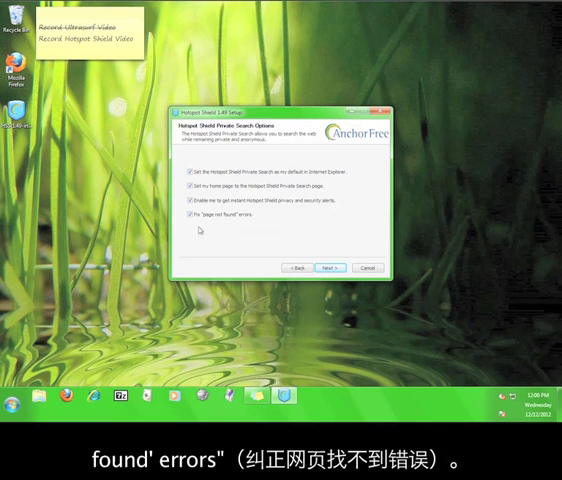
mouse_move(268, 228)
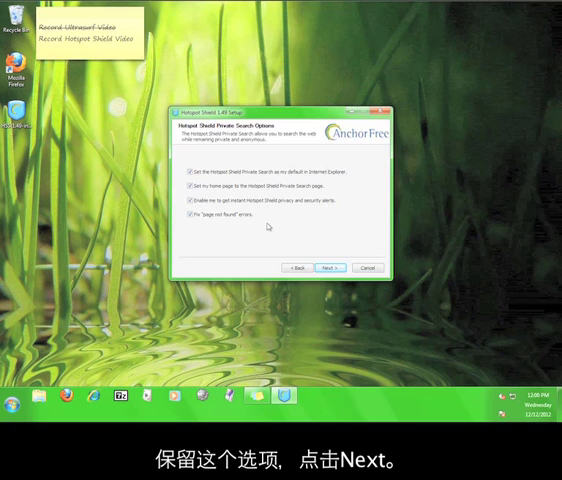
Keep the default search options and destination folder, install Hotspot Shield and finish setup
left_click(330, 268)
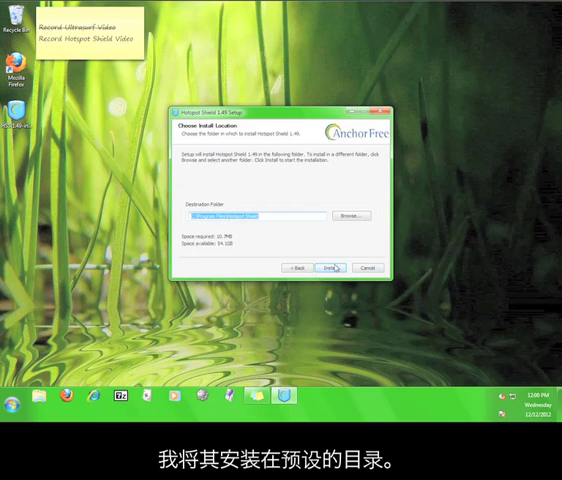
left_click(332, 268)
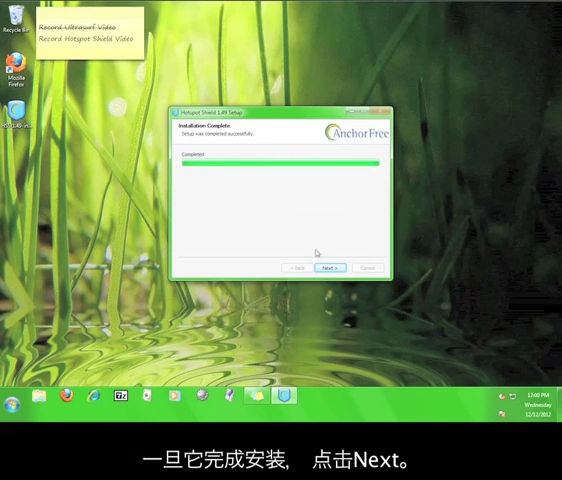
left_click(332, 268)
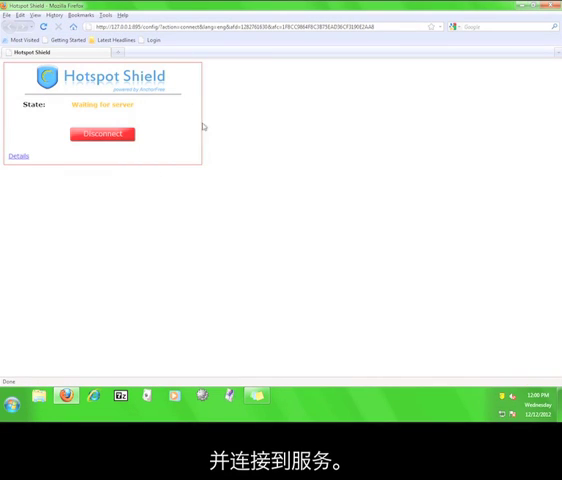
mouse_move(276, 122)
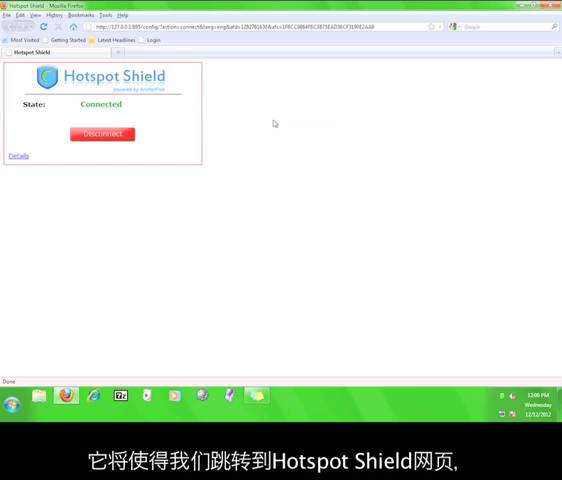
mouse_move(148, 110)
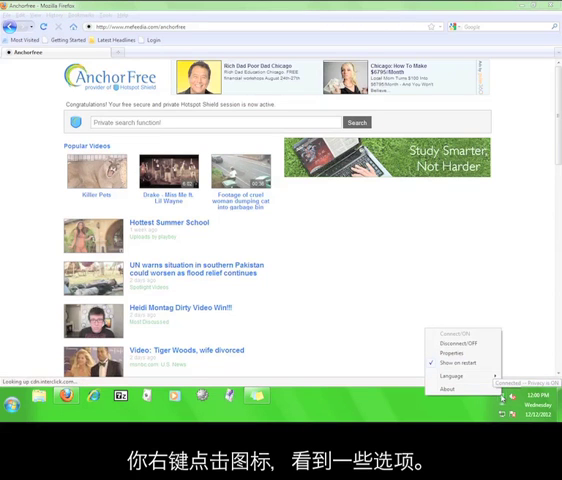
mouse_move(452, 348)
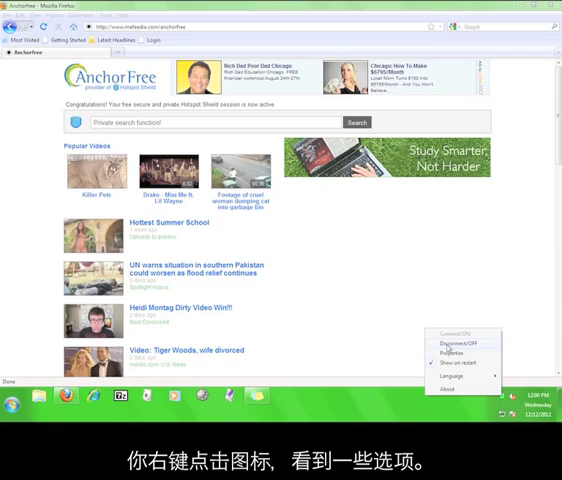
mouse_move(438, 388)
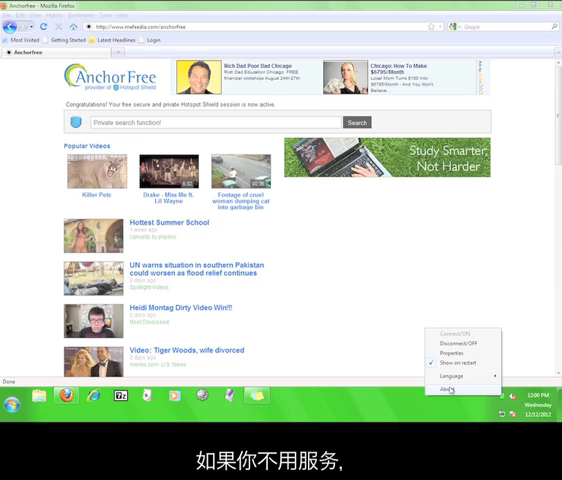
mouse_move(448, 344)
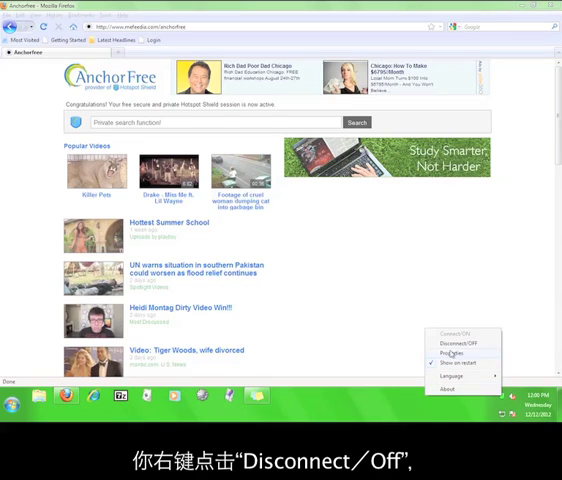
Turn the VPN off from the tray menu and confirm ending the protected session
left_click(448, 344)
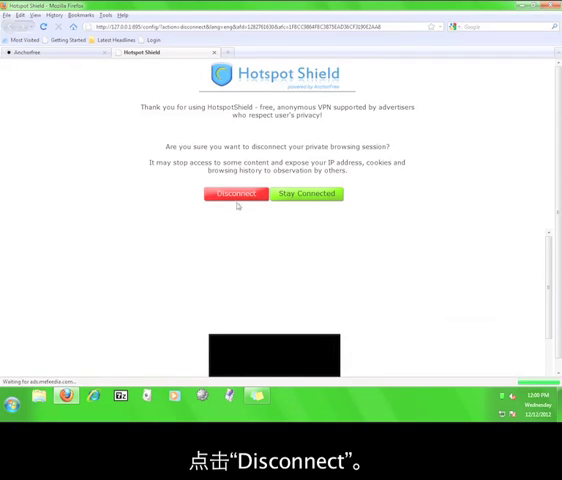
left_click(236, 194)
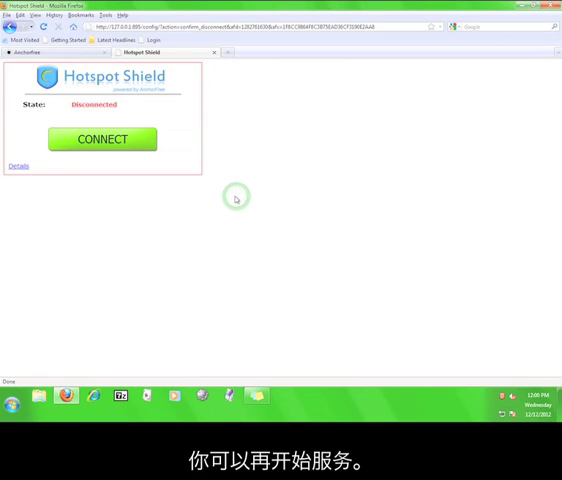
mouse_move(128, 120)
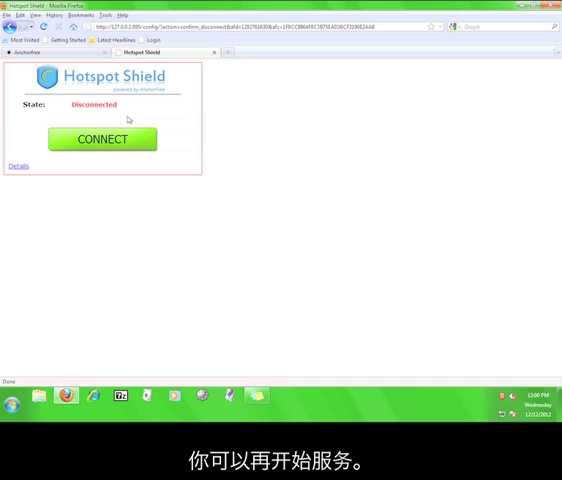
mouse_move(280, 152)
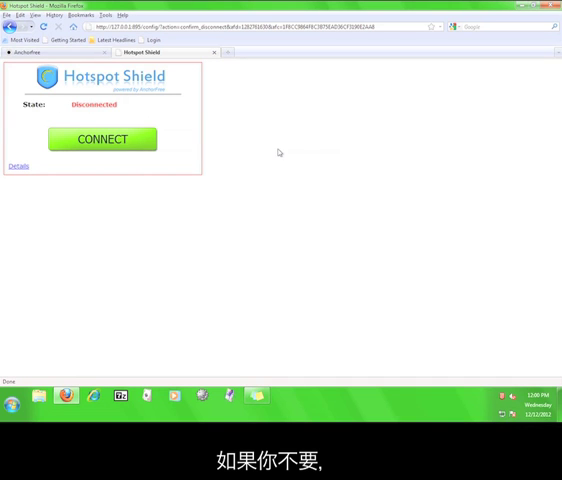